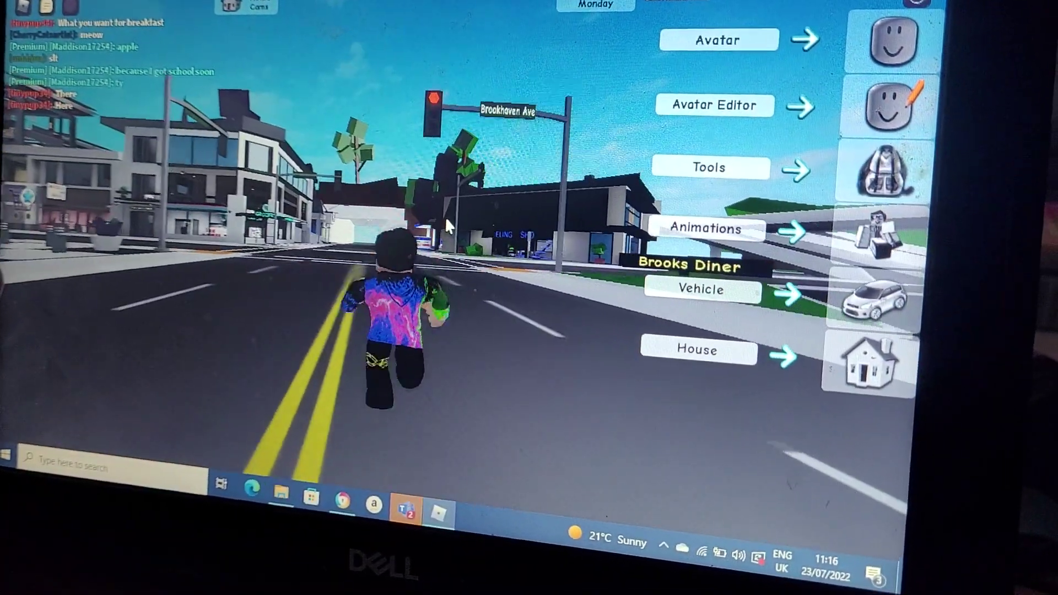
- Spawn the green sports car from the Vehicle menu onto the street beside the avatar
left_click(704, 289)
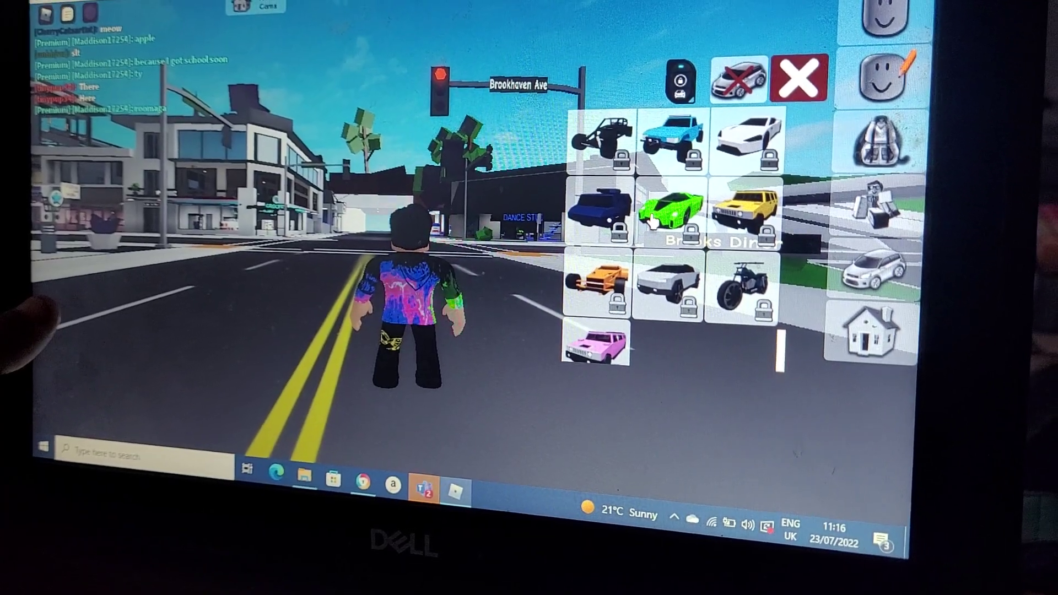
left_click(669, 212)
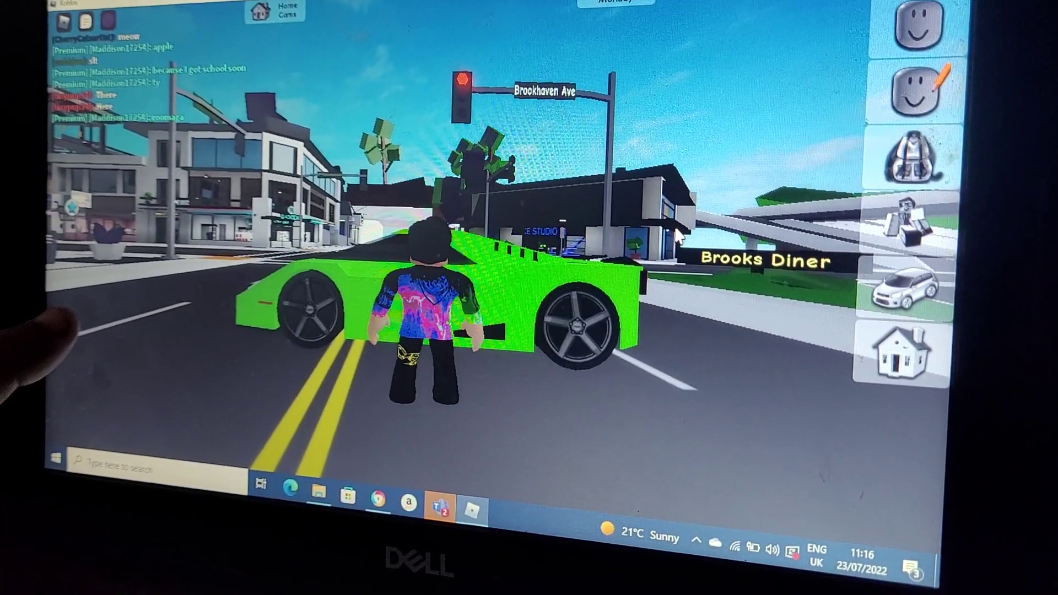